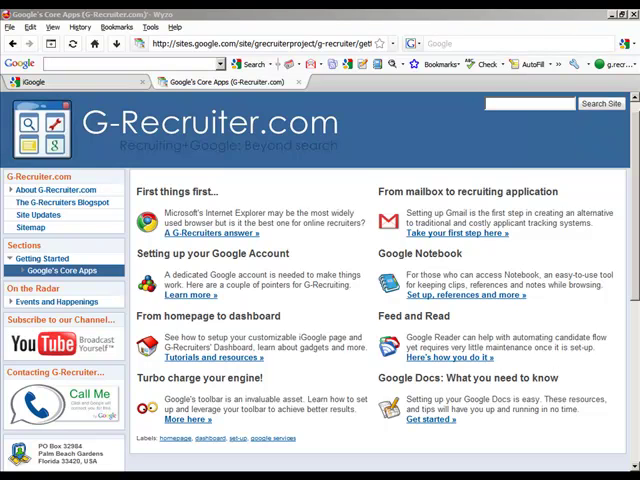
{"action": "mouse_move", "coordinate": [79, 89]}
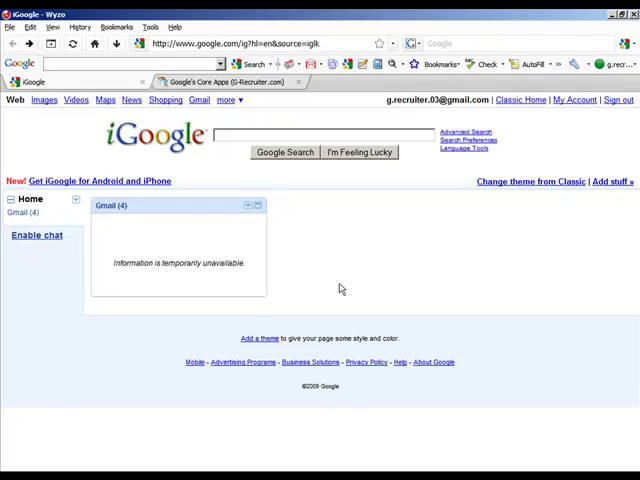
{"action": "mouse_move", "coordinate": [437, 279]}
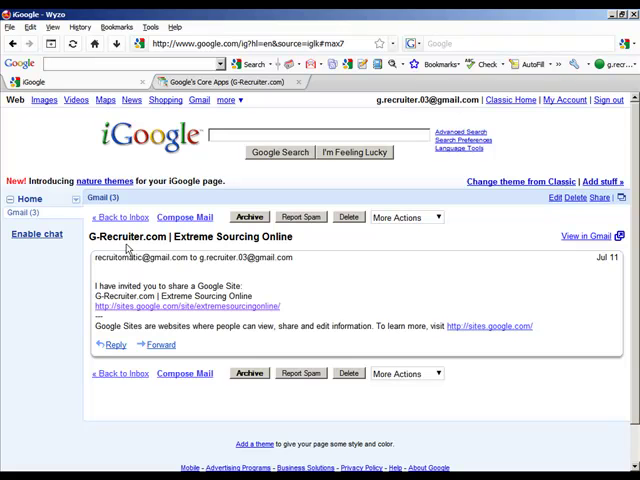
{"action": "mouse_move", "coordinate": [183, 311]}
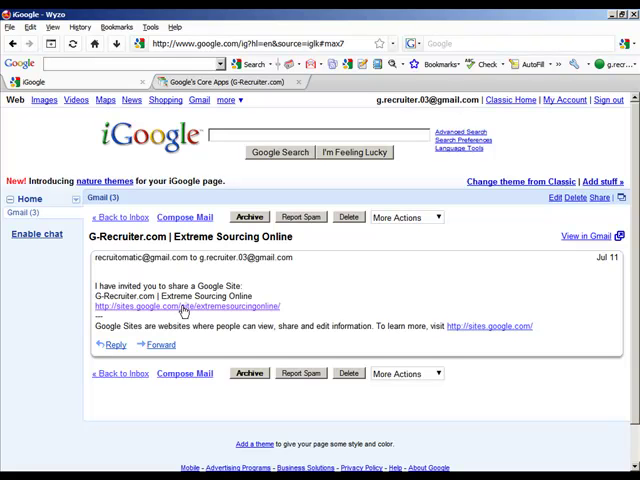
Step: Open the Extreme Sourcing Online site from the invitation and go to Toolkit and Tutorials
{"action": "left_click", "coordinate": [197, 306]}
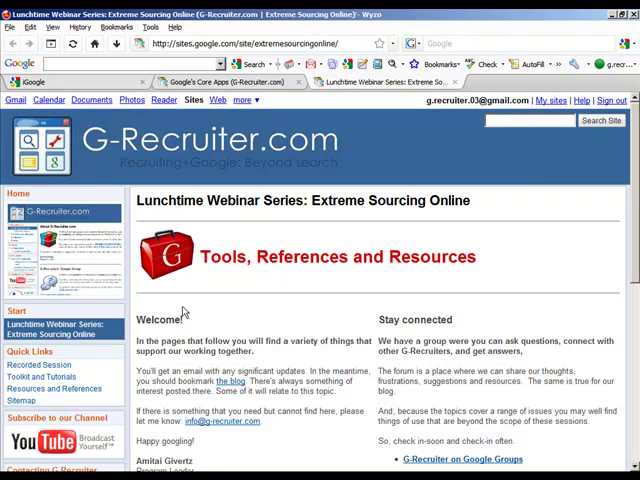
{"action": "scroll", "scroll_direction": "down", "scroll_amount": 3}
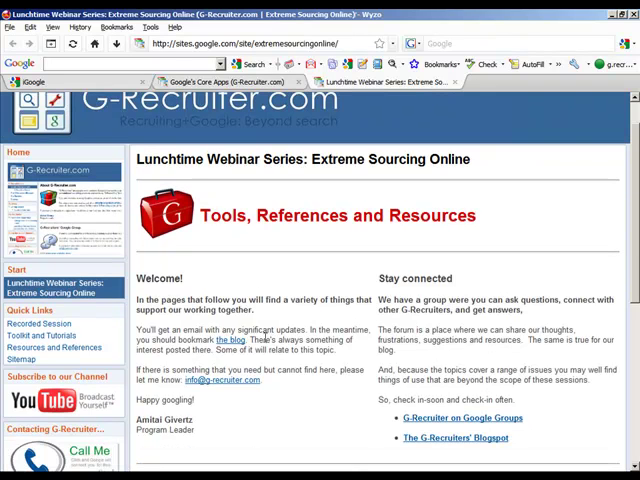
{"action": "scroll", "scroll_direction": "down", "scroll_amount": 3}
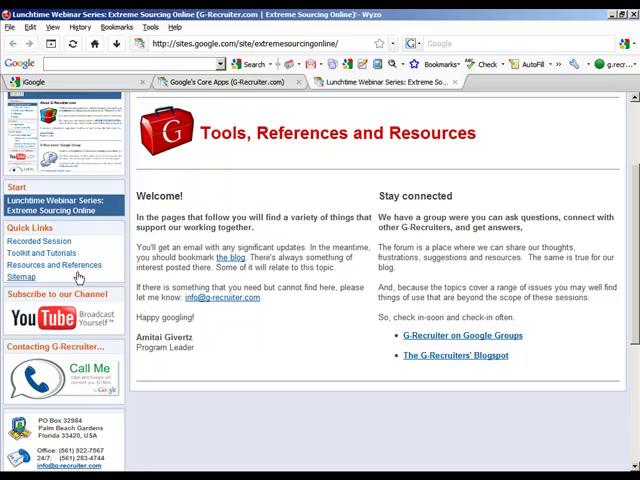
{"action": "left_click", "coordinate": [41, 253]}
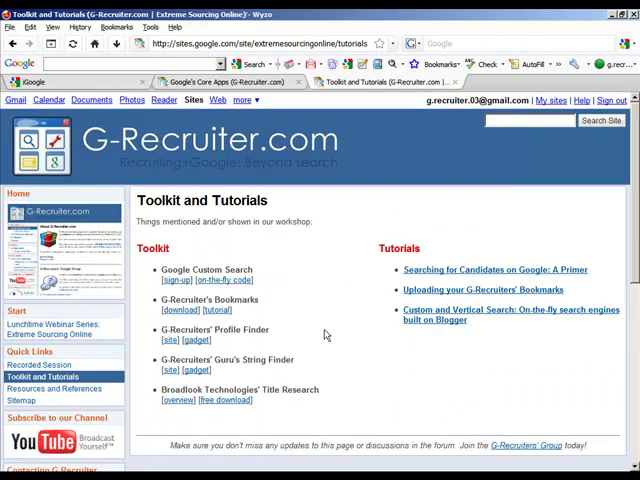
{"action": "mouse_move", "coordinate": [174, 313]}
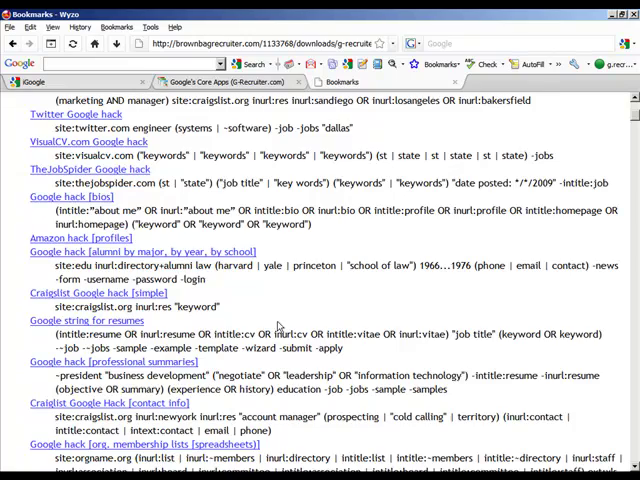
Step: Save the page to the Desktop as g-recruiter-google-bookmarks.html and close Downloads
{"action": "scroll", "scroll_direction": "down", "scroll_amount": 3}
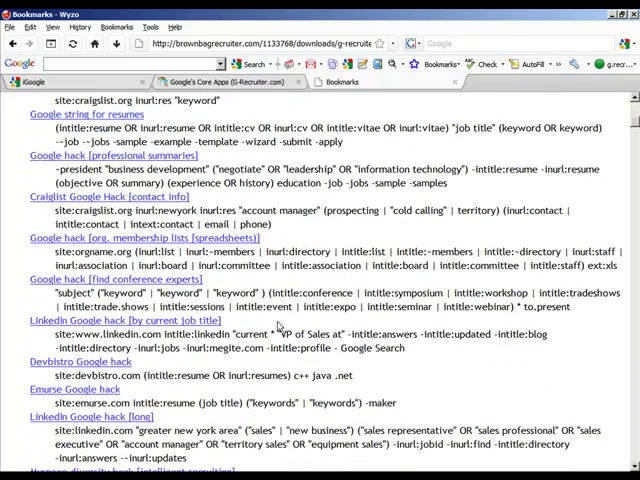
{"action": "left_click", "coordinate": [12, 27]}
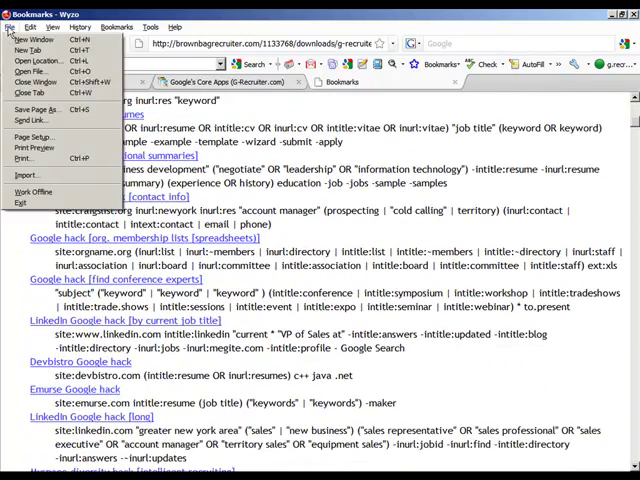
{"action": "left_click", "coordinate": [40, 108]}
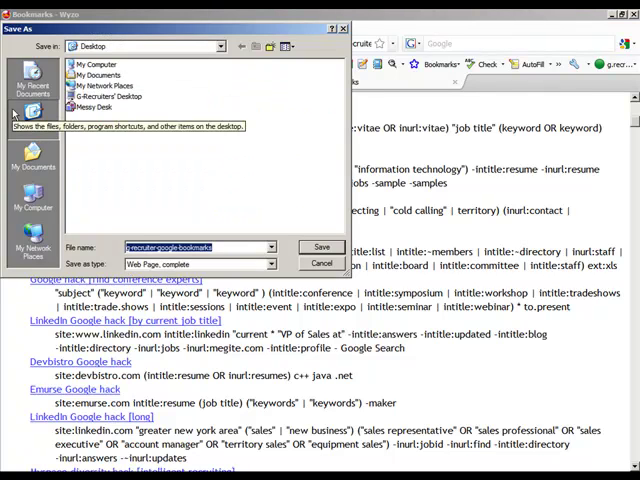
{"action": "left_click", "coordinate": [321, 247]}
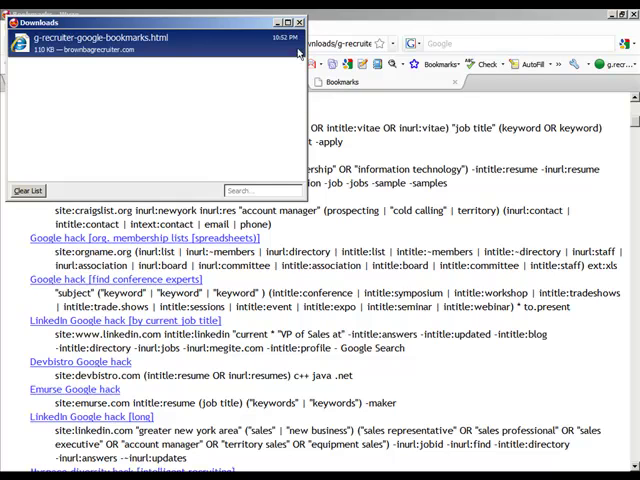
{"action": "left_click", "coordinate": [299, 22]}
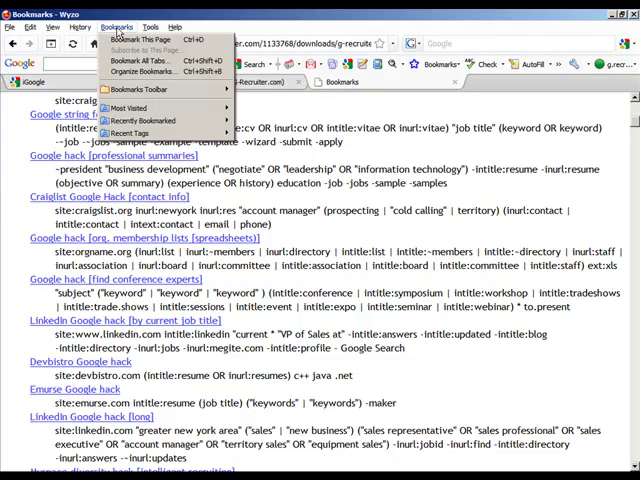
Step: Import g-recruiter-google-bookmarks.html through the Library's Import HTML option, showing the craigslist, Google and LinkedIn hacks folders
{"action": "left_click", "coordinate": [143, 75]}
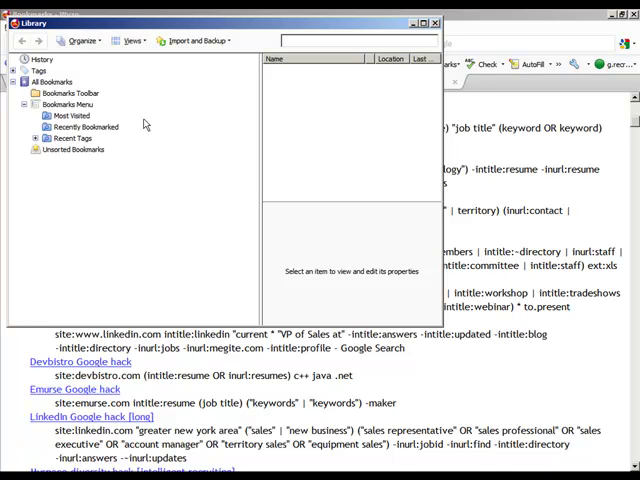
{"action": "left_click", "coordinate": [195, 40]}
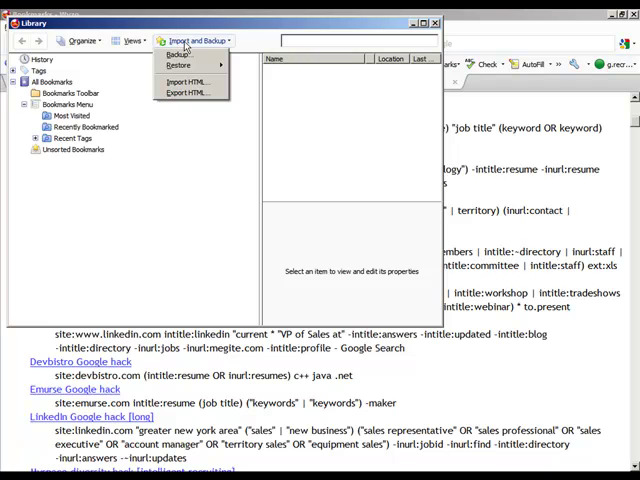
{"action": "mouse_move", "coordinate": [188, 82]}
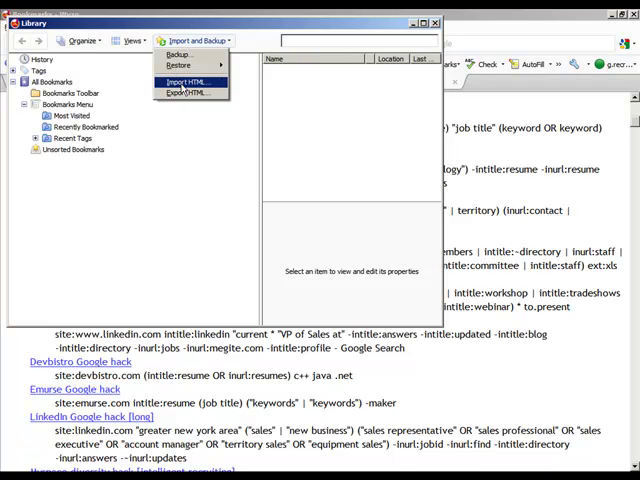
{"action": "left_click", "coordinate": [185, 81]}
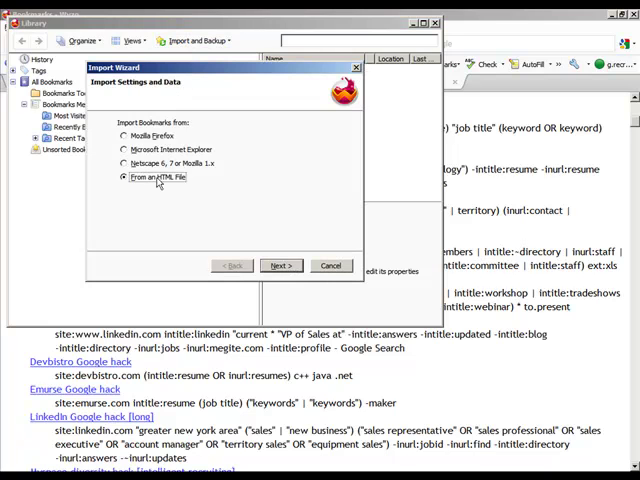
{"action": "left_click", "coordinate": [280, 264]}
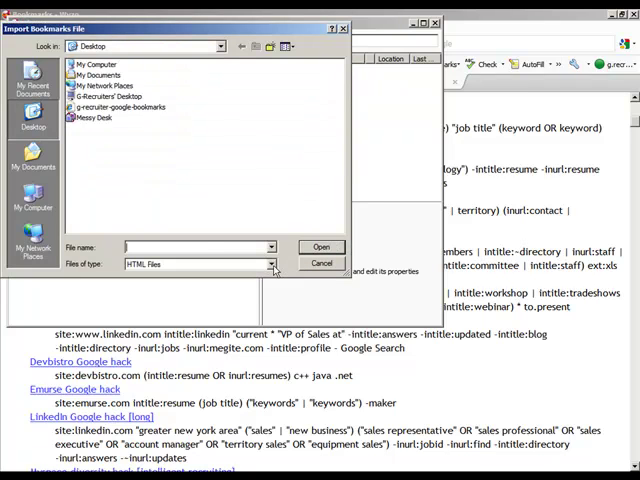
{"action": "left_click", "coordinate": [110, 107]}
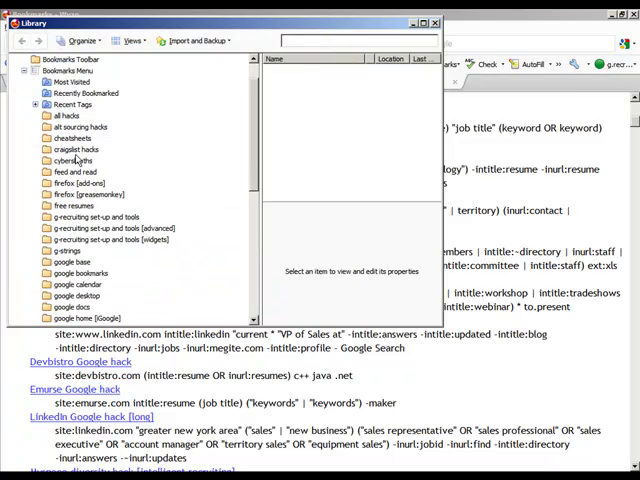
{"action": "scroll", "scroll_direction": "down", "scroll_amount": 3}
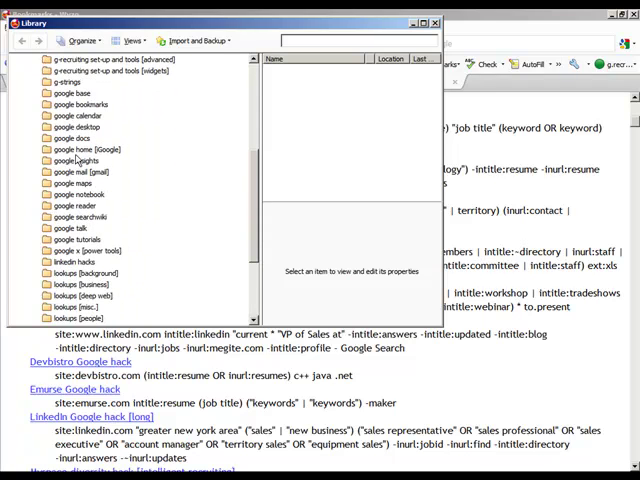
{"action": "scroll", "scroll_direction": "down", "scroll_amount": 3}
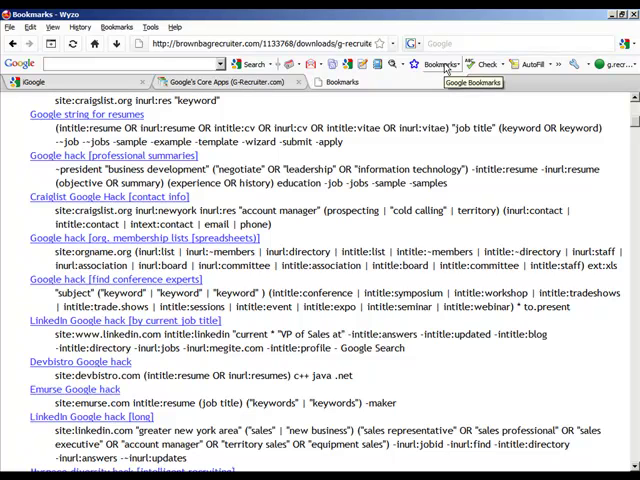
Step: Review the upload preview list and import all 354 checked bookmarks
{"action": "left_click", "coordinate": [440, 64]}
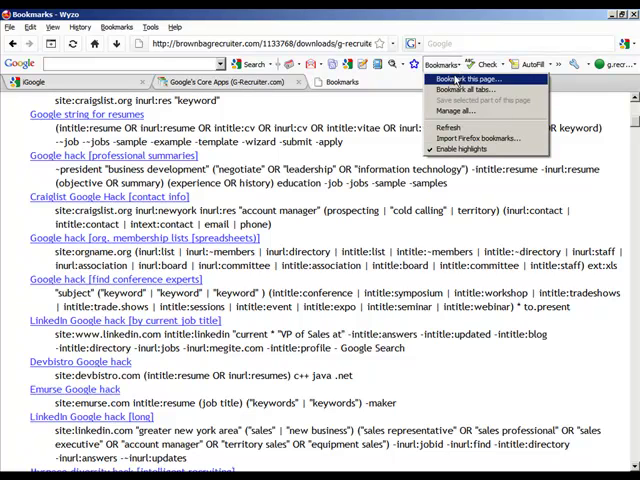
{"action": "mouse_move", "coordinate": [481, 137]}
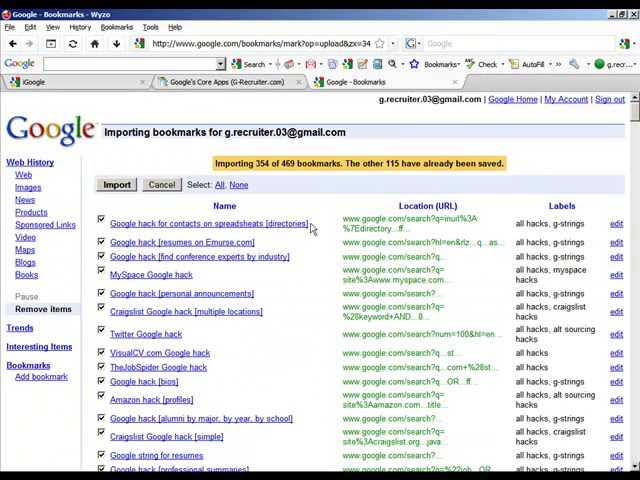
{"action": "scroll", "scroll_direction": "down", "scroll_amount": 3}
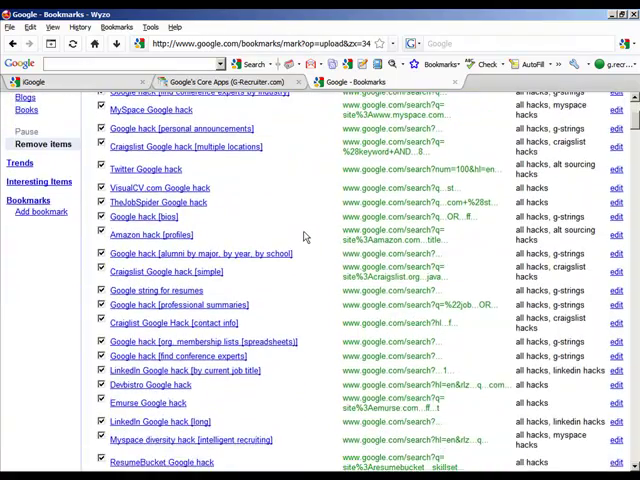
{"action": "scroll", "scroll_direction": "down", "scroll_amount": 3}
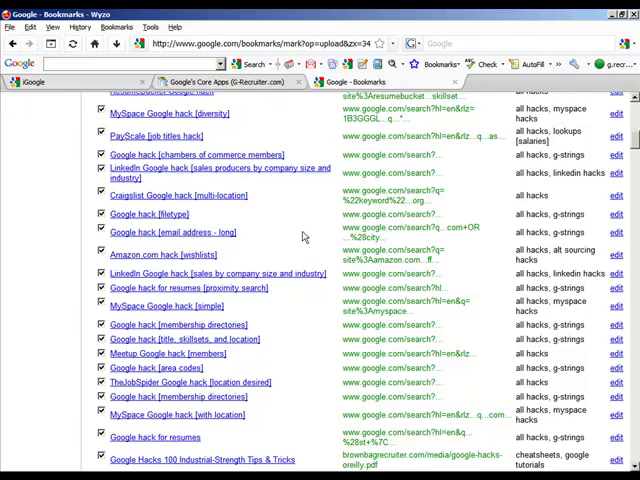
{"action": "scroll", "scroll_direction": "down", "scroll_amount": 3}
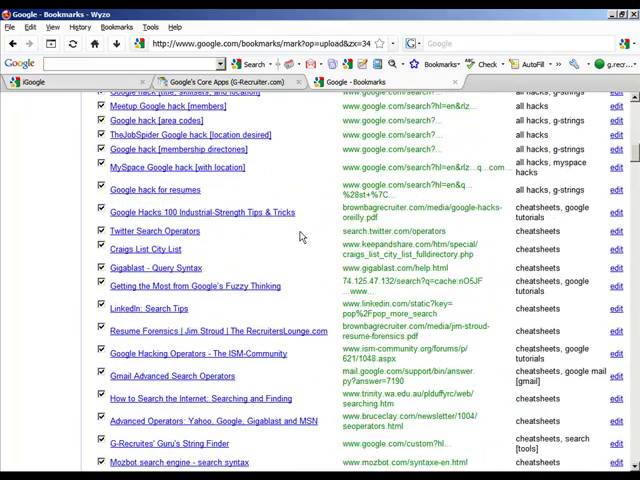
{"action": "scroll", "scroll_direction": "down", "scroll_amount": 3}
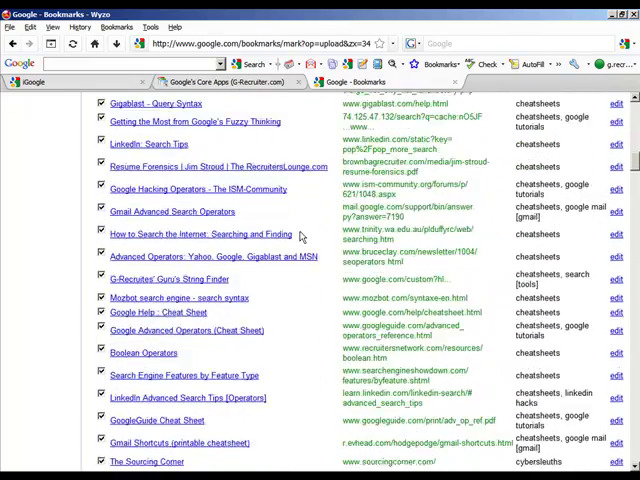
{"action": "scroll", "scroll_direction": "down", "scroll_amount": 3}
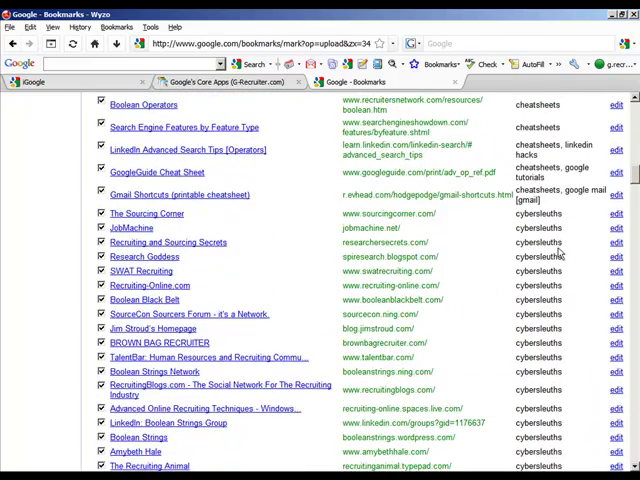
{"action": "scroll", "scroll_direction": "down", "scroll_amount": 3}
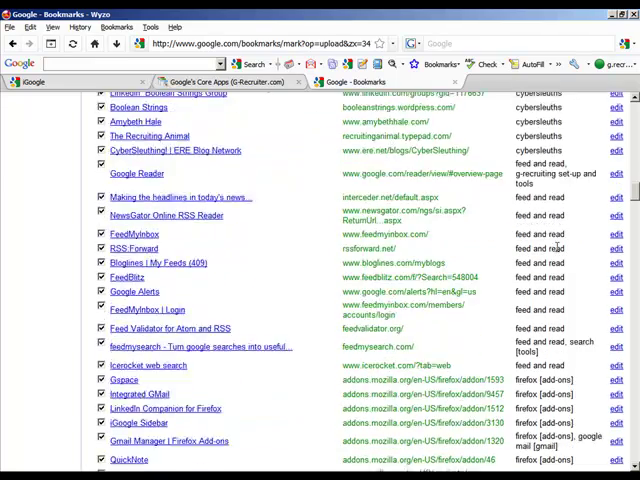
{"action": "scroll", "scroll_direction": "down", "scroll_amount": 3}
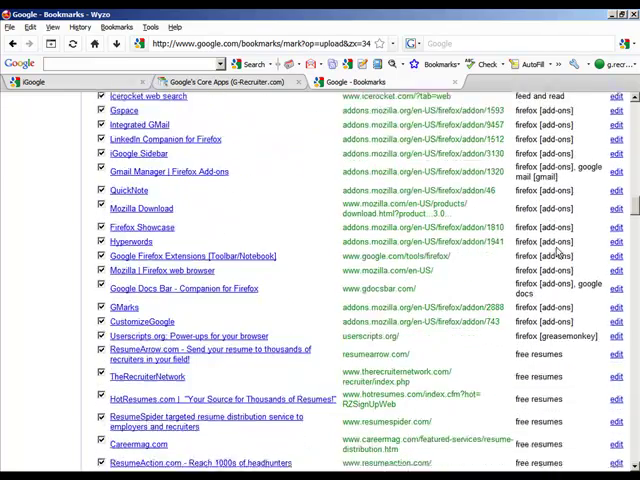
{"action": "scroll", "scroll_direction": "down", "scroll_amount": 3}
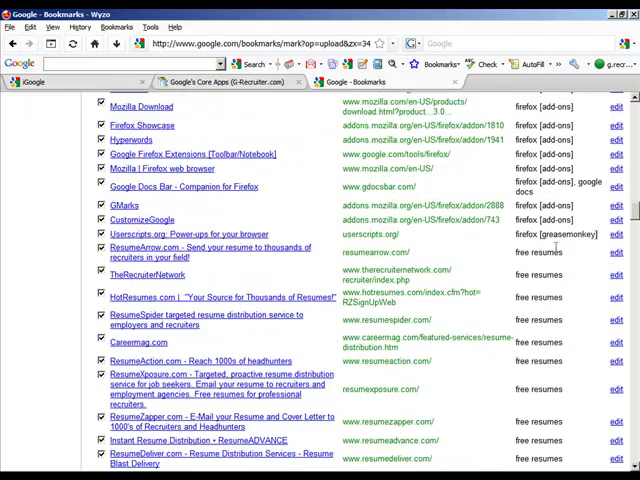
{"action": "scroll", "scroll_direction": "down", "scroll_amount": 3}
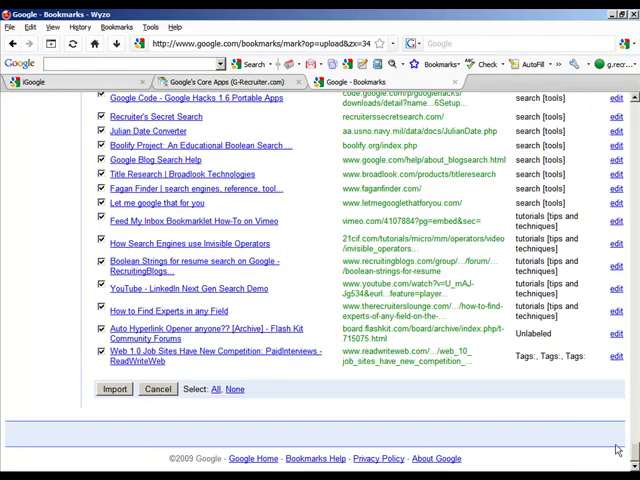
{"action": "left_click", "coordinate": [114, 389]}
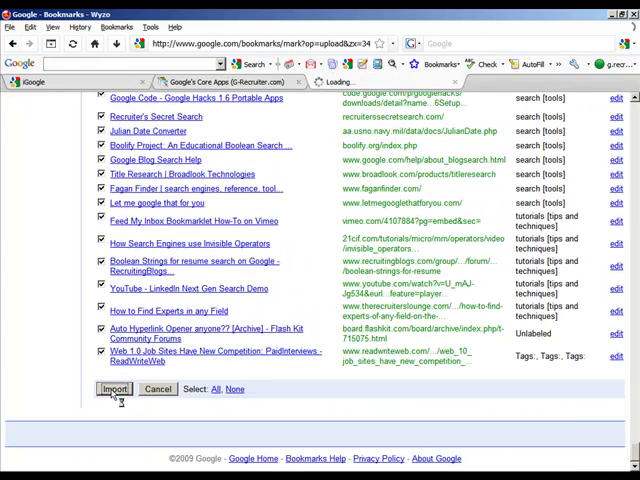
{"action": "left_click", "coordinate": [115, 389]}
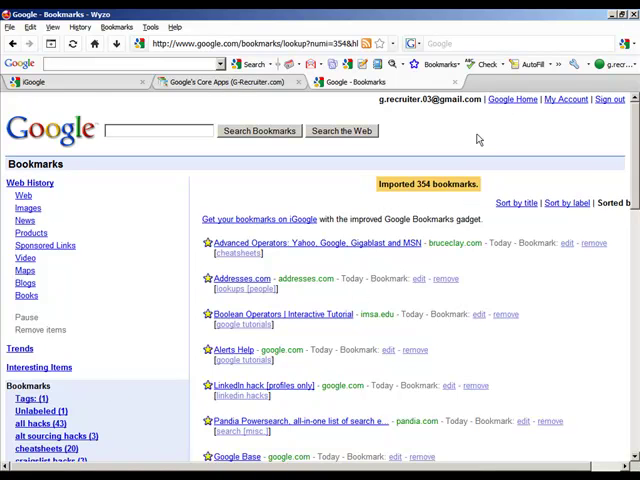
Step: Browse the Bookmarks toolbar menu's labels, such as craigslist hacks
{"action": "left_click", "coordinate": [444, 64]}
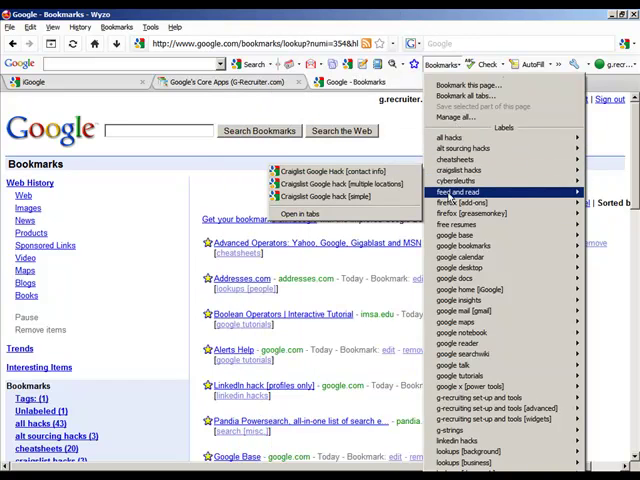
{"action": "mouse_move", "coordinate": [456, 224]}
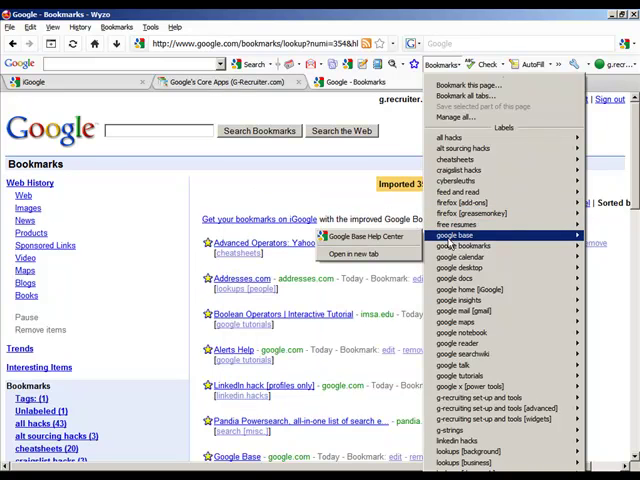
{"action": "mouse_move", "coordinate": [460, 267]}
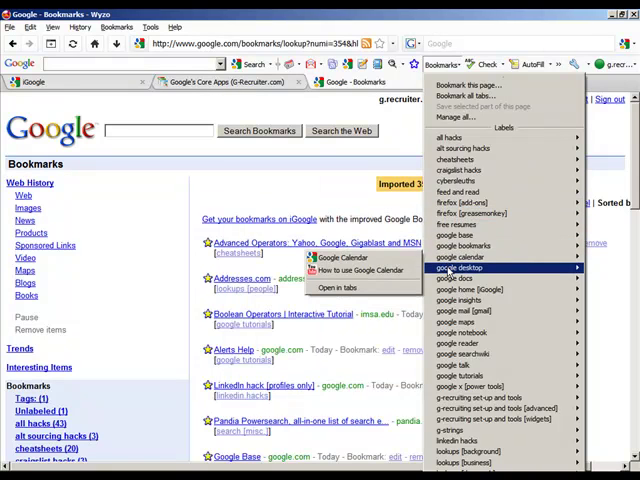
{"action": "mouse_move", "coordinate": [465, 289]}
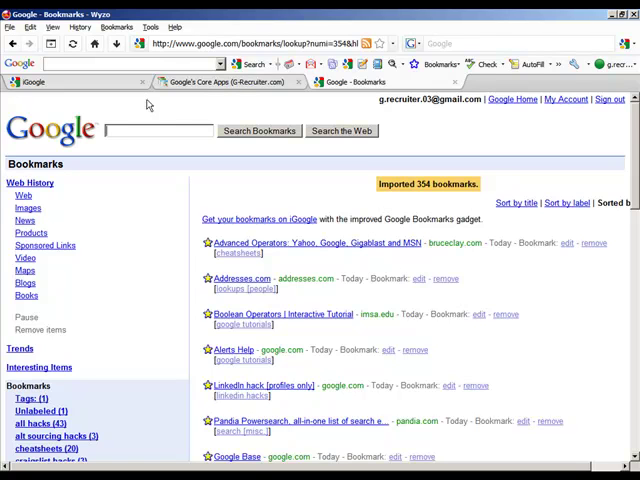
{"action": "mouse_move", "coordinate": [148, 104]}
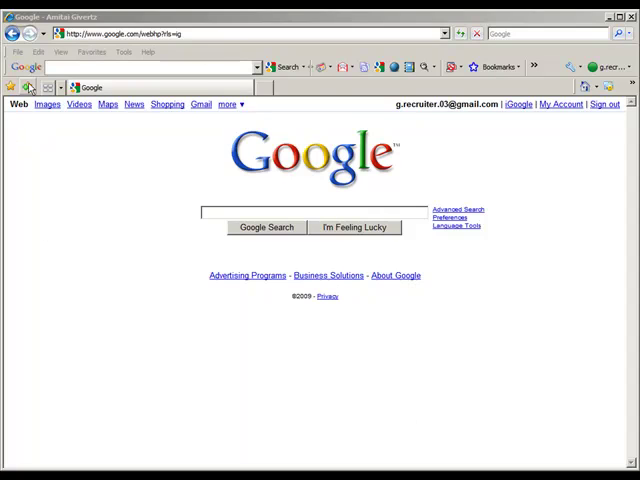
Step: Import the desktop file g-recruiter-google-bookmarks into the Favorites folder with the Import/Export wizard
{"action": "left_click", "coordinate": [28, 87]}
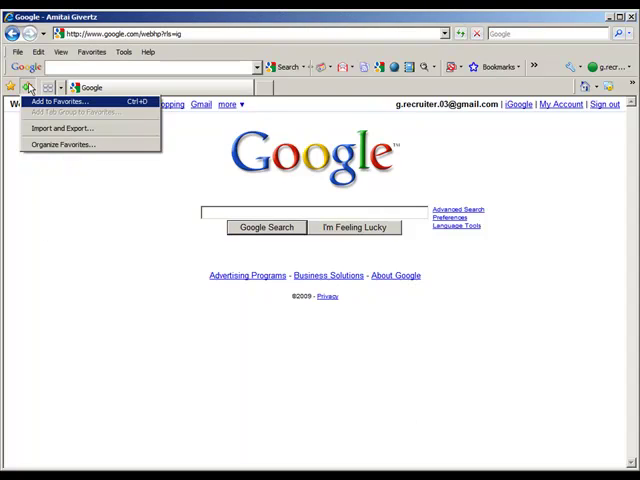
{"action": "left_click", "coordinate": [64, 128]}
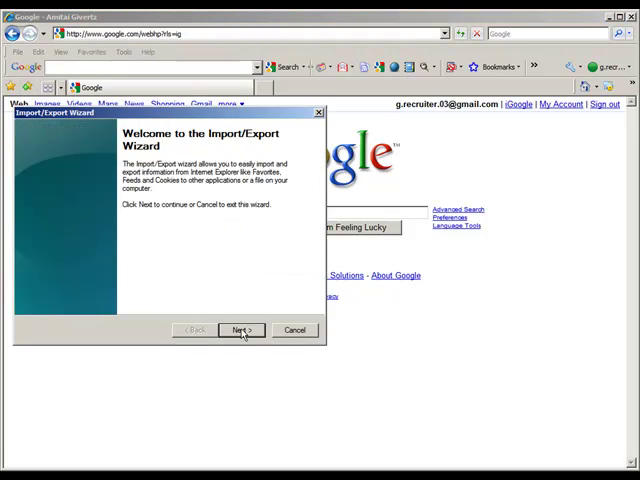
{"action": "left_click", "coordinate": [241, 330]}
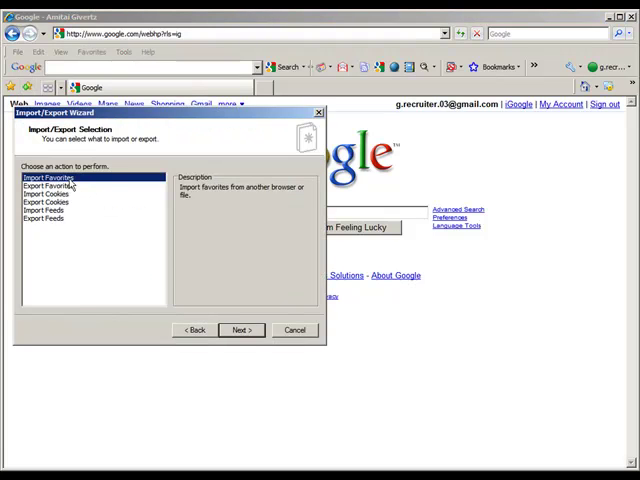
{"action": "left_click", "coordinate": [240, 330]}
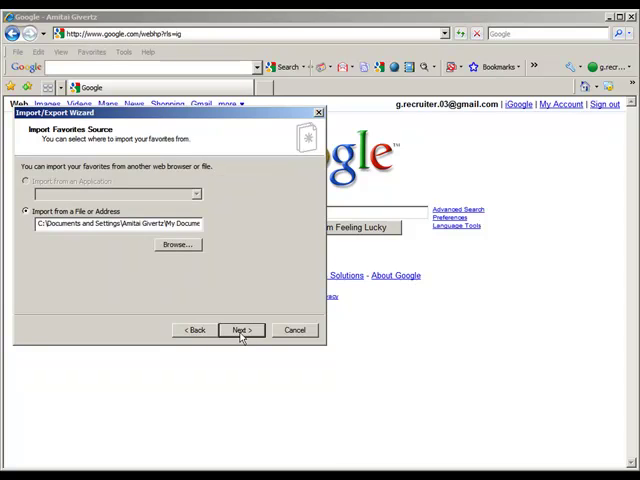
{"action": "left_click", "coordinate": [175, 246]}
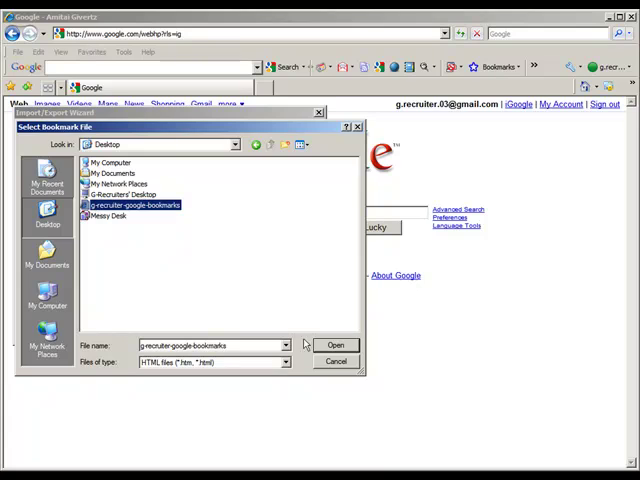
{"action": "left_click", "coordinate": [335, 345]}
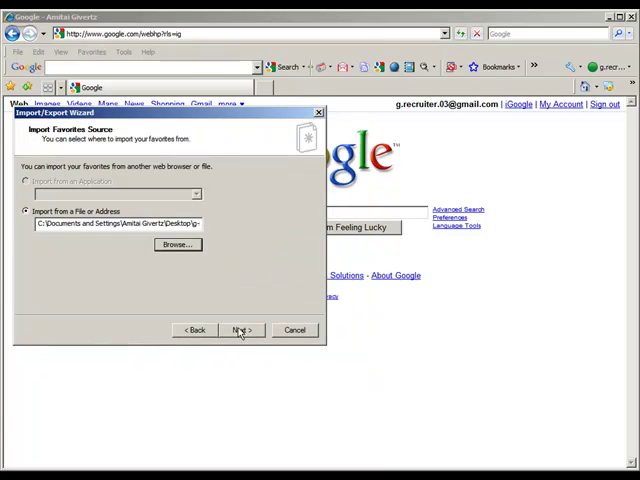
{"action": "left_click", "coordinate": [240, 330]}
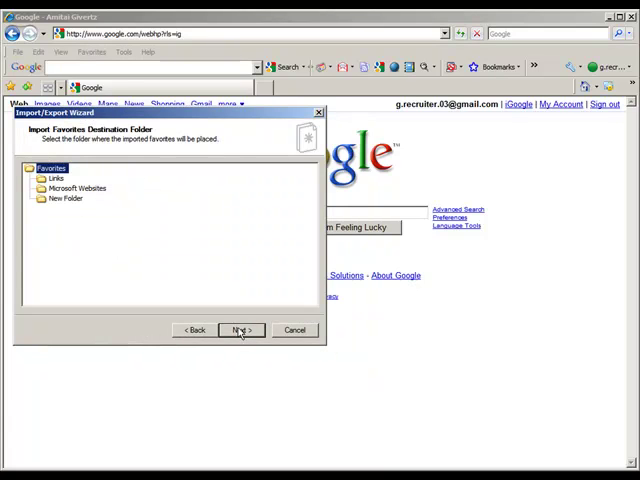
{"action": "left_click", "coordinate": [240, 330]}
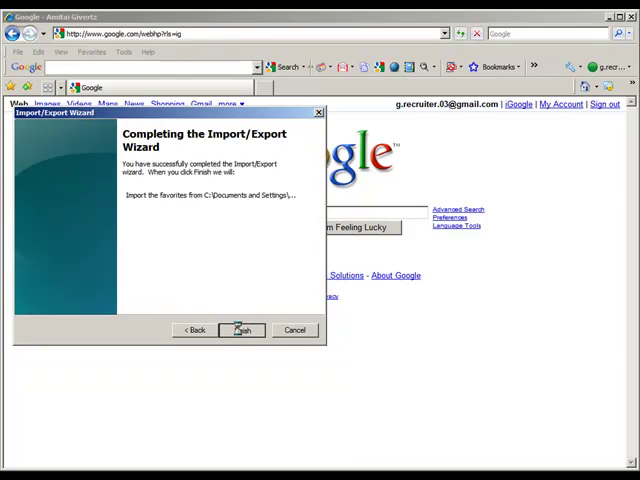
{"action": "left_click", "coordinate": [241, 330]}
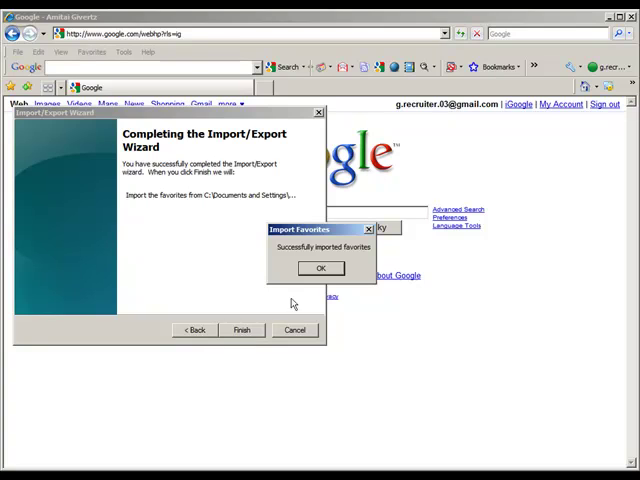
{"action": "left_click", "coordinate": [320, 268]}
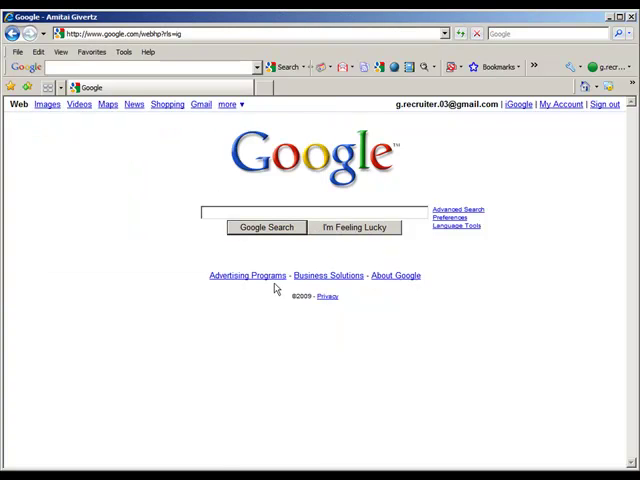
Step: Check the imported Favorites folders and start Import IE Favorites to Google Bookmarks
{"action": "left_click", "coordinate": [92, 52]}
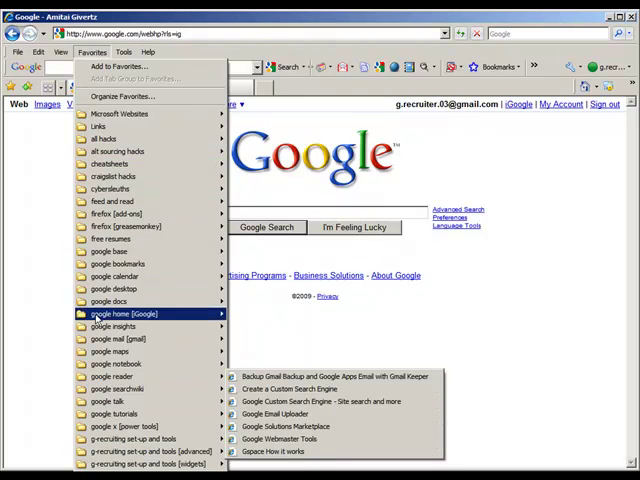
{"action": "mouse_move", "coordinate": [110, 201]}
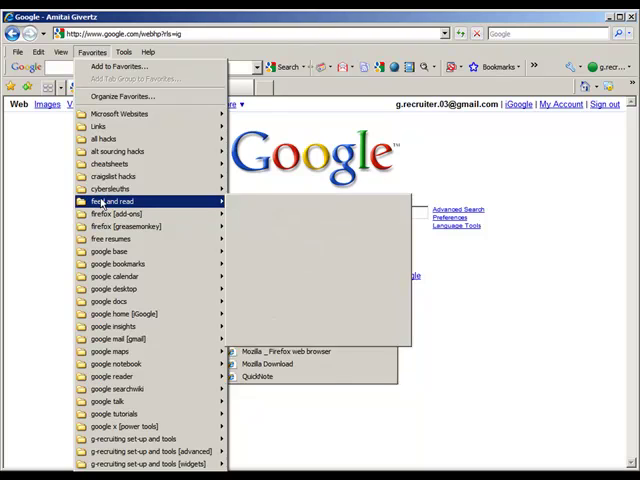
{"action": "mouse_move", "coordinate": [110, 188]}
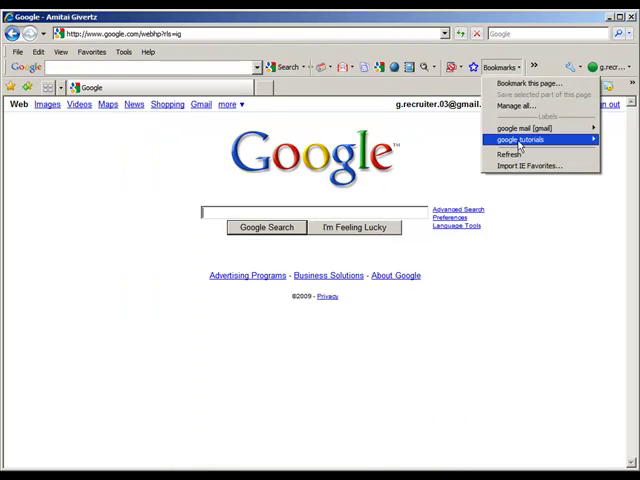
{"action": "left_click", "coordinate": [513, 139]}
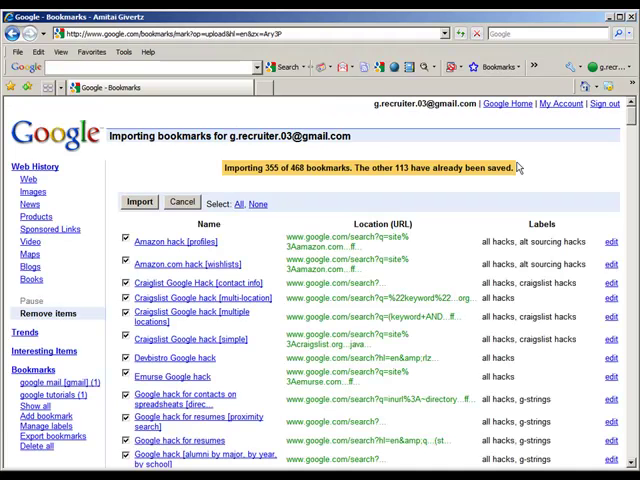
Step: Import the 355 listed bookmarks, confirm the new labels, and open iGoogle
{"action": "scroll", "scroll_direction": "down", "scroll_amount": 3}
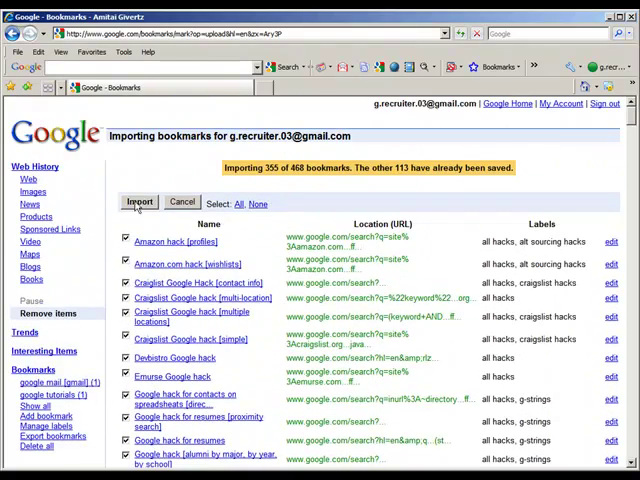
{"action": "left_click", "coordinate": [138, 201]}
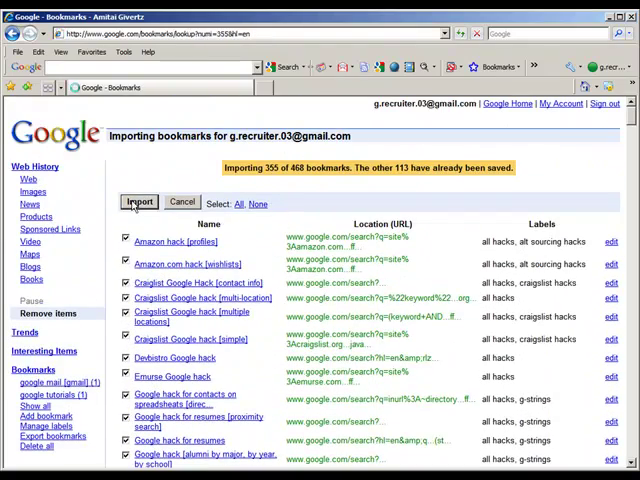
{"action": "left_click", "coordinate": [139, 201]}
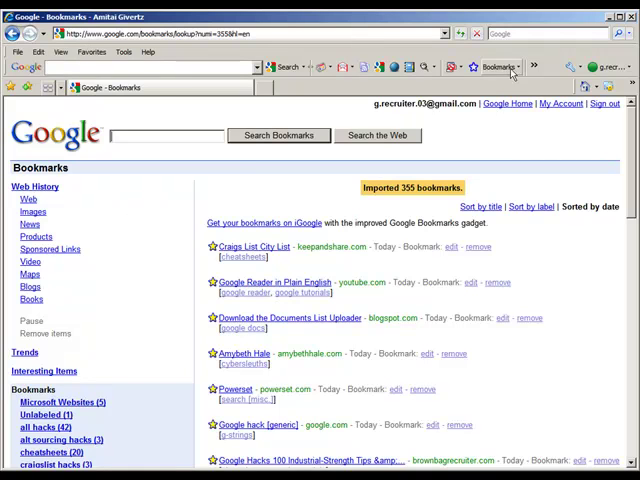
{"action": "left_click", "coordinate": [499, 67]}
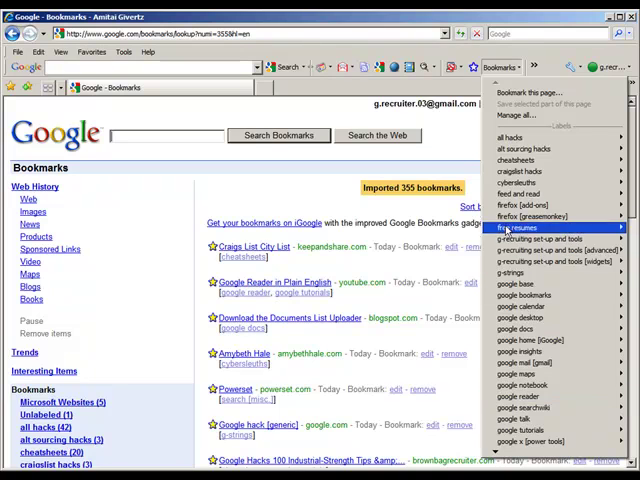
{"action": "mouse_move", "coordinate": [535, 238]}
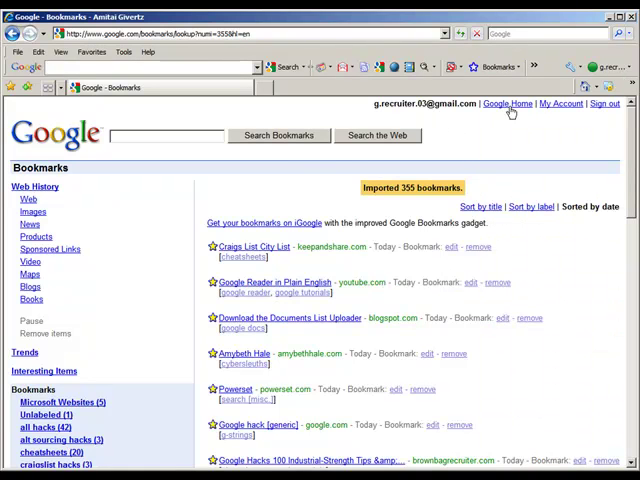
{"action": "left_click", "coordinate": [508, 103]}
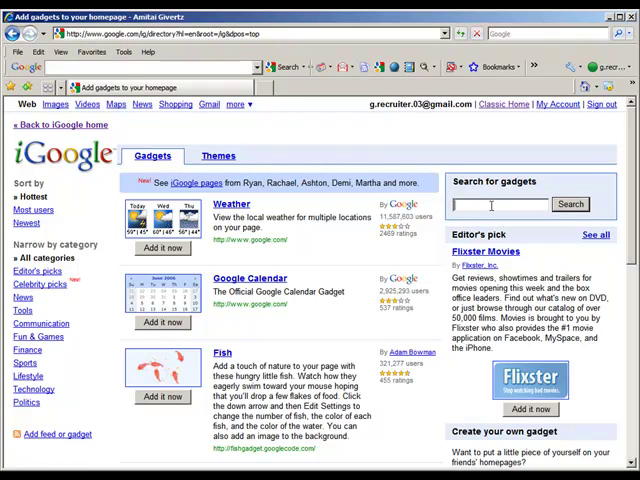
Step: Search gadgets for 'google bookmarks', add the Google Bookmarks gadget, and return home
{"action": "type", "text": "google bookmarks"}
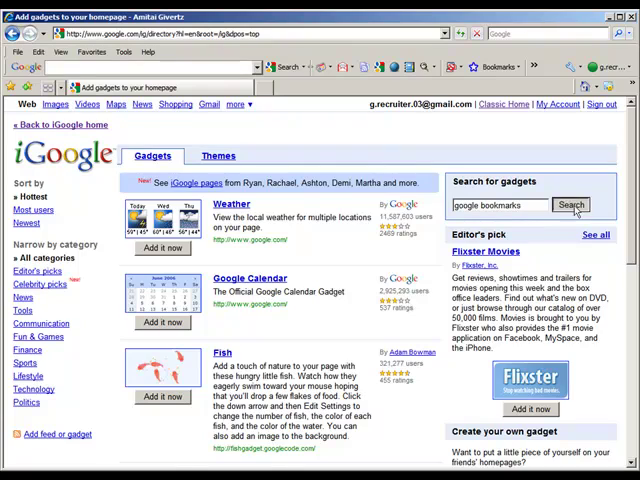
{"action": "left_click", "coordinate": [571, 205]}
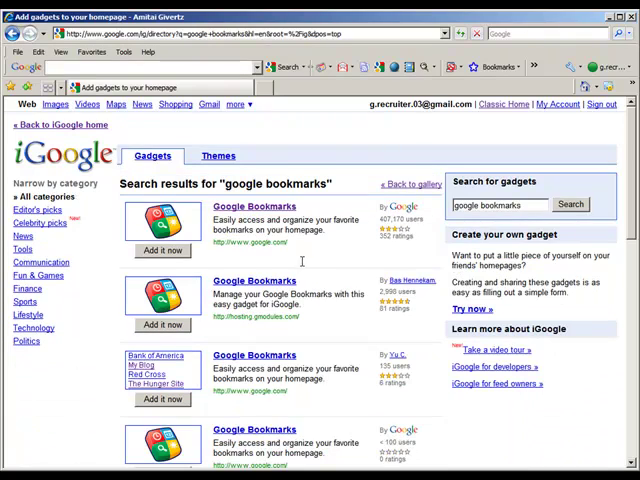
{"action": "scroll", "scroll_direction": "down", "scroll_amount": 3}
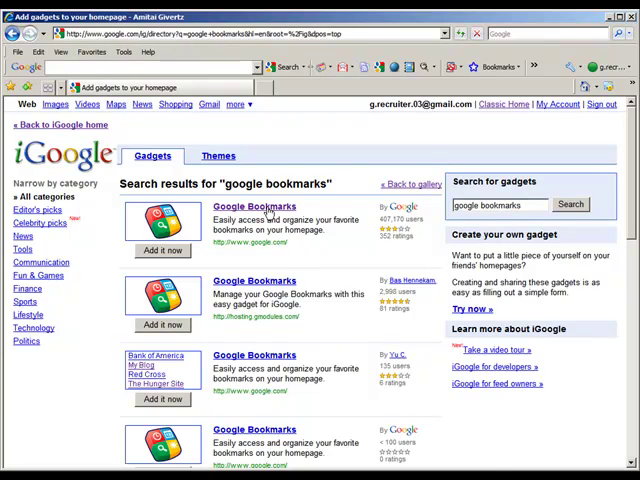
{"action": "left_click", "coordinate": [253, 206]}
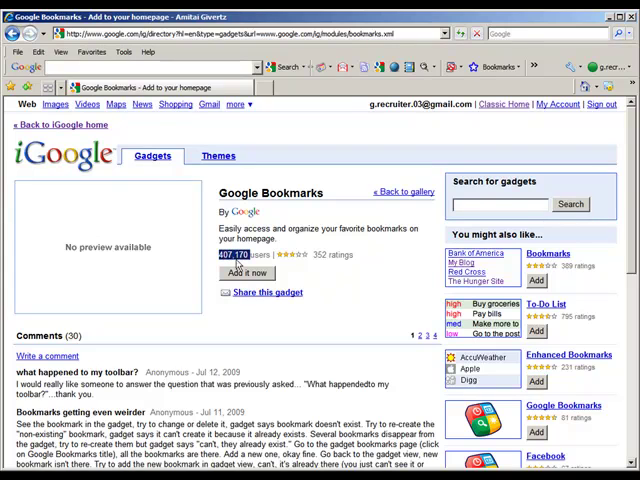
{"action": "left_click", "coordinate": [248, 273]}
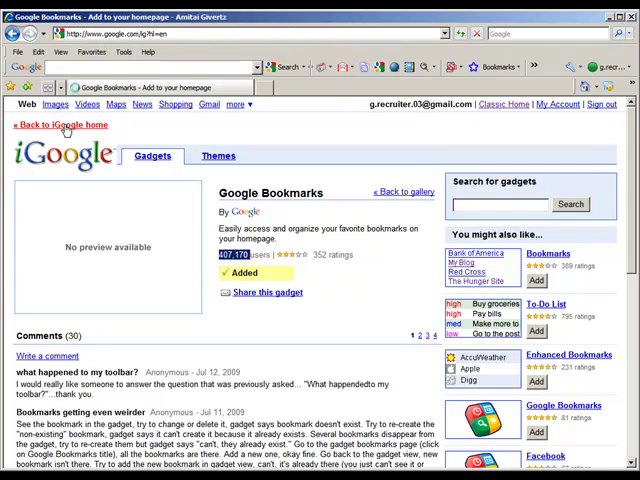
{"action": "left_click", "coordinate": [59, 124]}
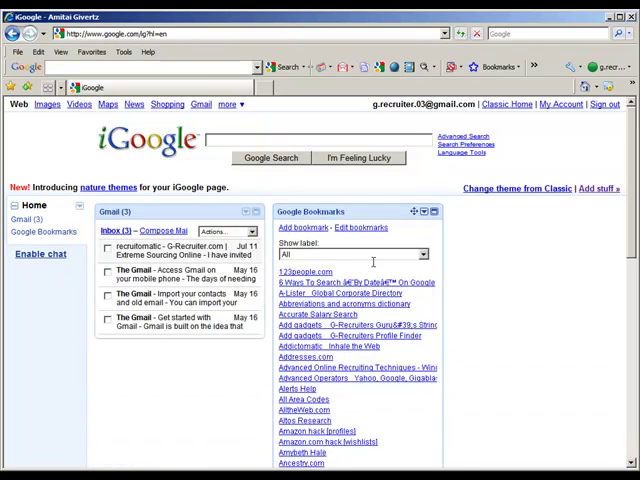
Step: Save the gadget's Edit settings and view it maximized, filtered to lookups [people]
{"action": "left_click", "coordinate": [424, 211]}
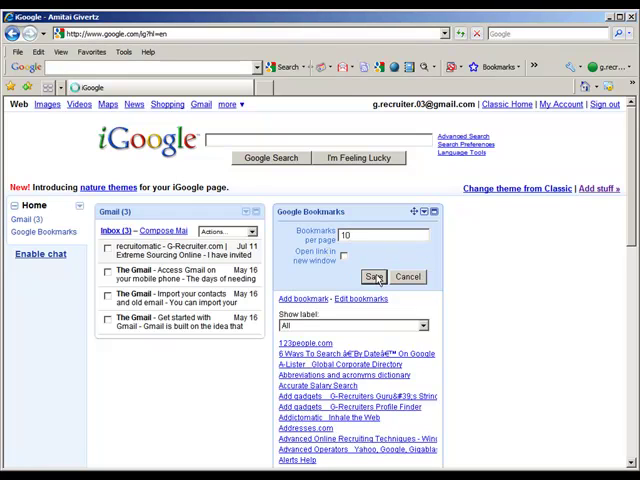
{"action": "left_click", "coordinate": [375, 277]}
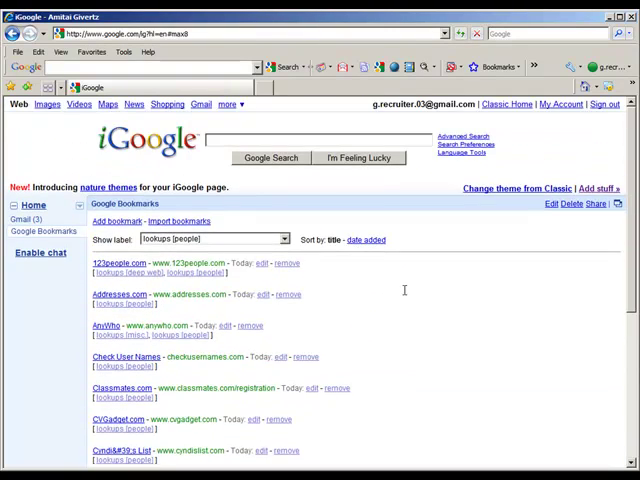
{"action": "scroll", "scroll_direction": "down", "scroll_amount": 3}
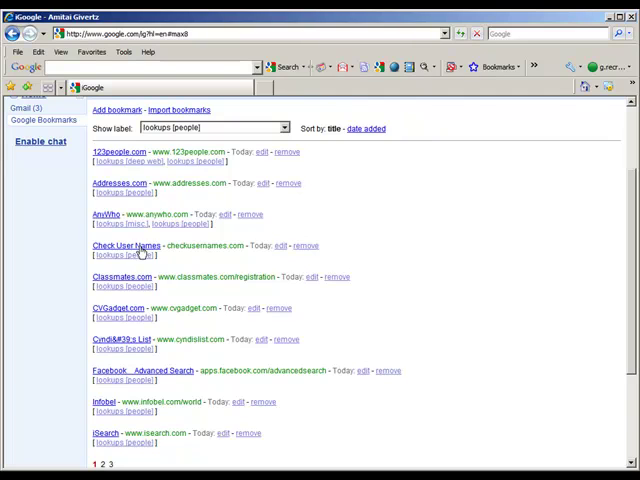
Step: Open knowem.com from the Check User Names bookmark and browse its social site logo grid
{"action": "left_click", "coordinate": [127, 245]}
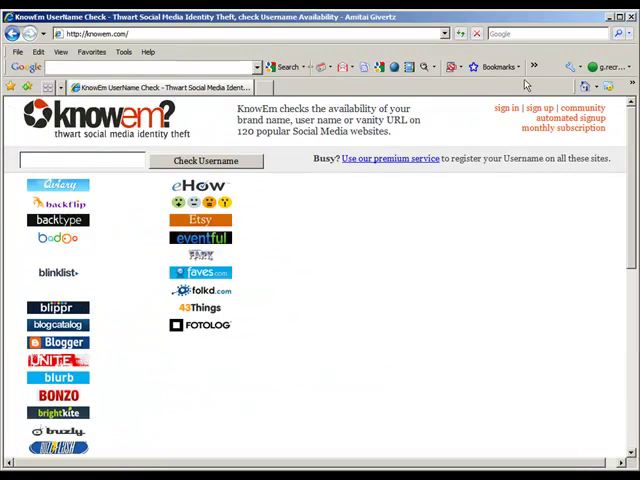
{"action": "left_click", "coordinate": [500, 67]}
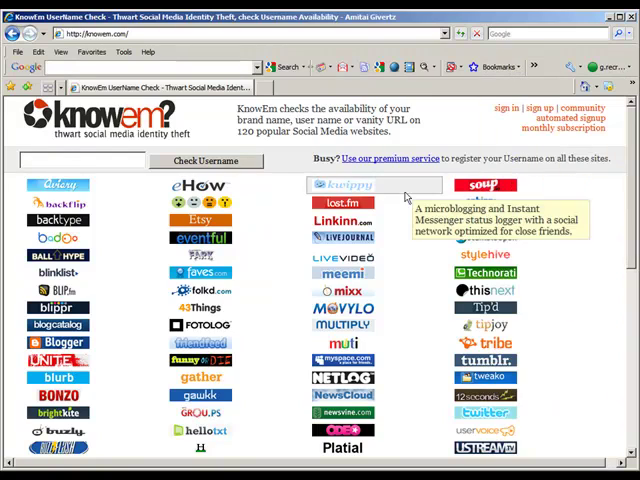
{"action": "scroll", "scroll_direction": "down", "scroll_amount": 3}
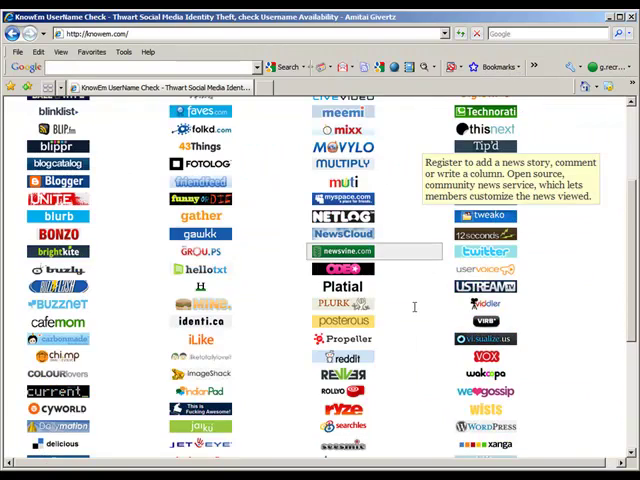
{"action": "scroll", "scroll_direction": "up", "scroll_amount": 3}
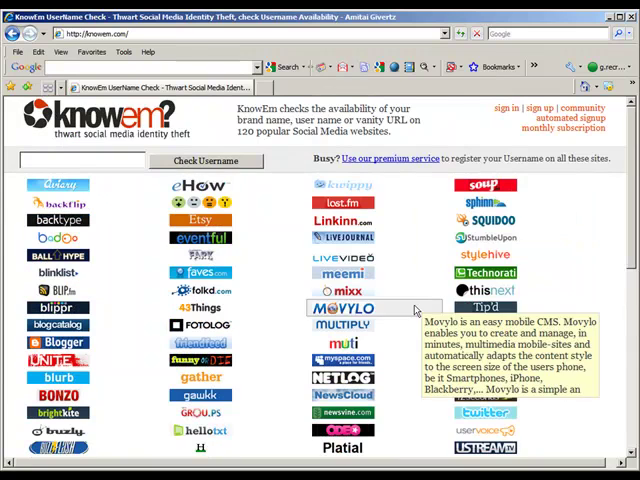